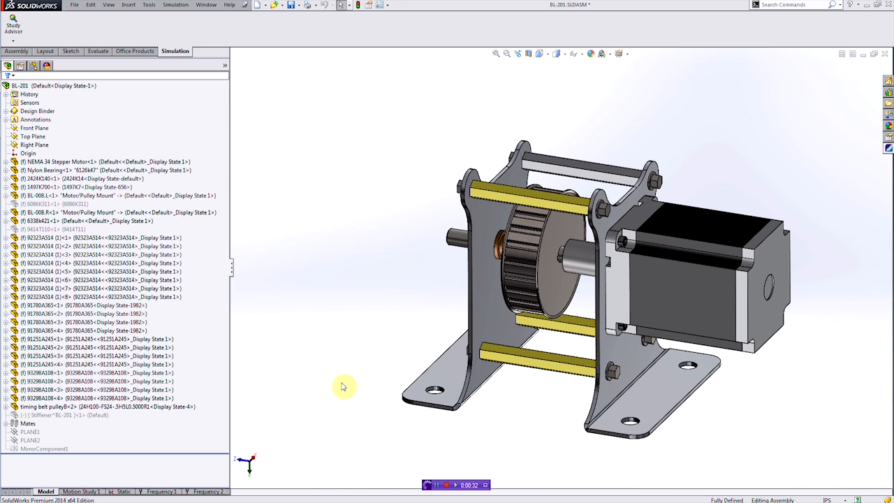
mouse_move(320, 297)
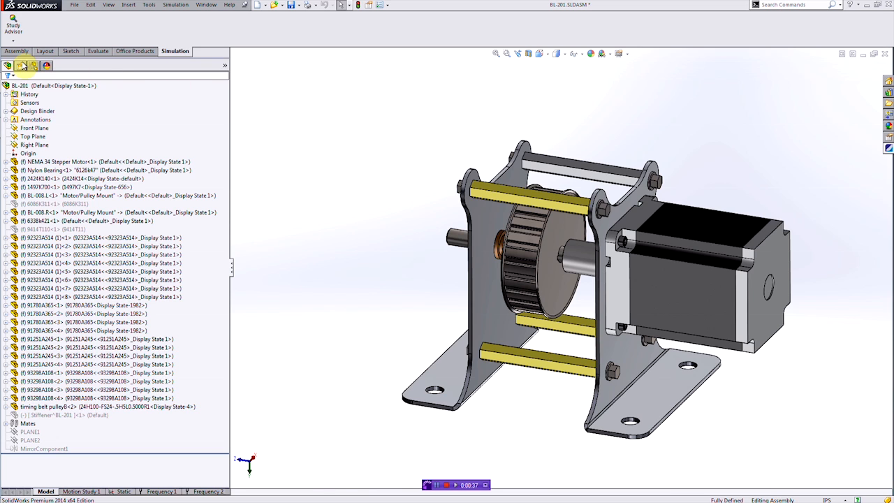
Step: Activate the Simplified configuration of BL-201 so the stepper motor is hidden
click(21, 65)
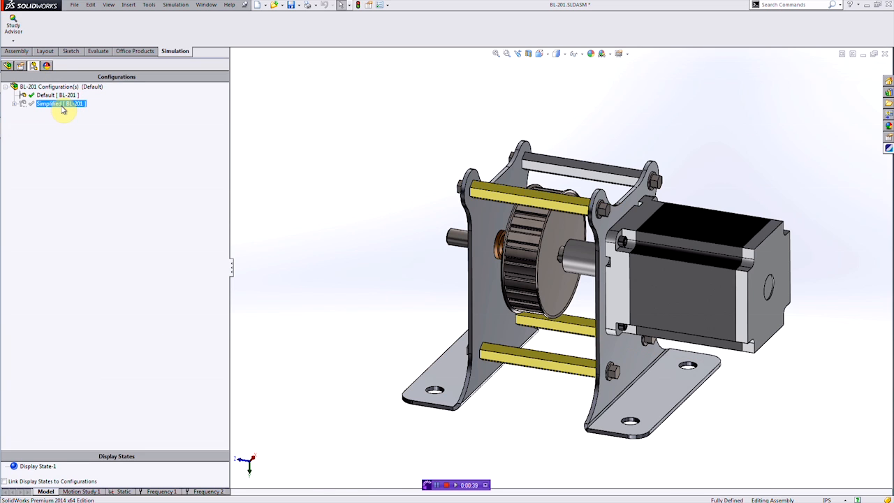
double_click(60, 103)
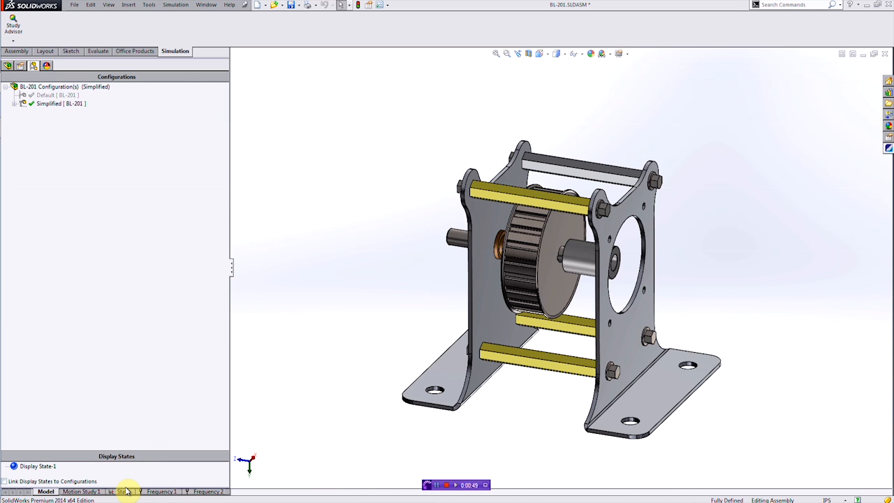
Step: Switch to the Static study and display its Factor of Safety1 plot
click(123, 491)
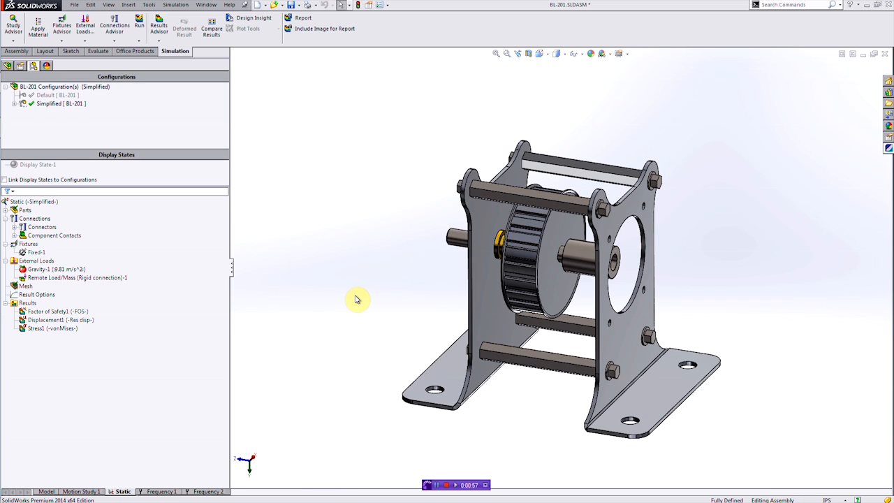
mouse_move(246, 303)
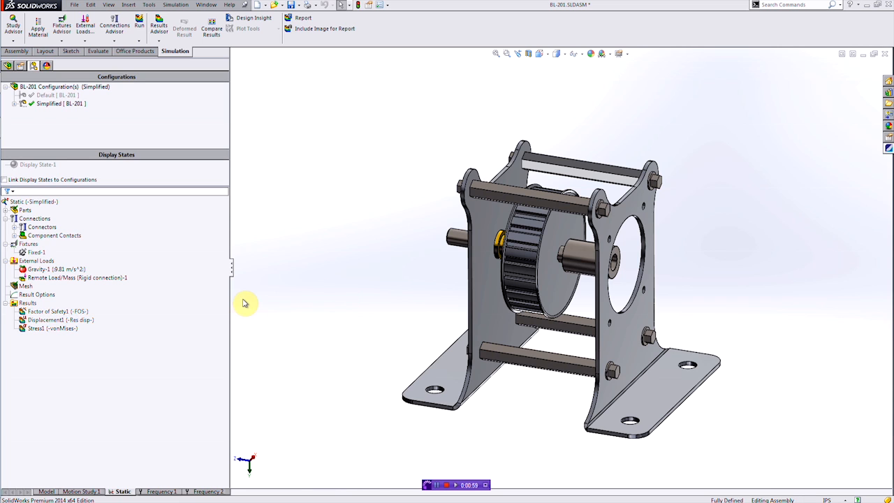
double_click(47, 311)
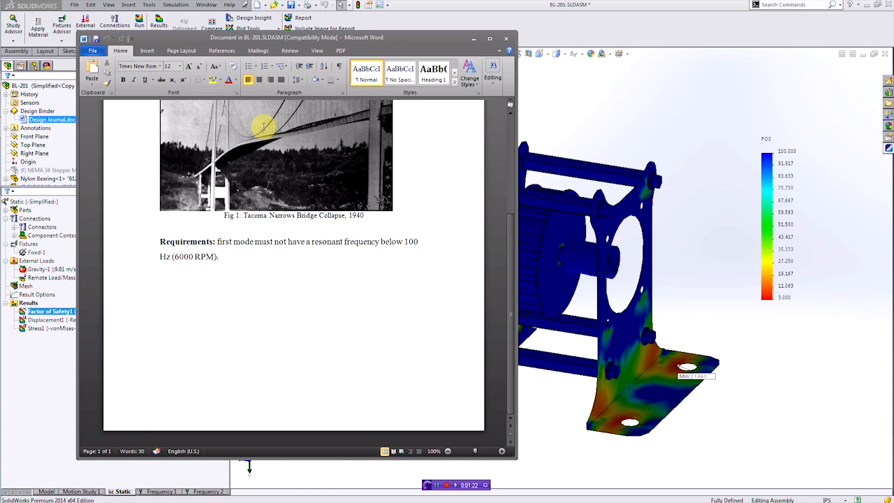
Step: Scroll the design journal to the 100 Hz first-mode requirement
scroll(up, 3)
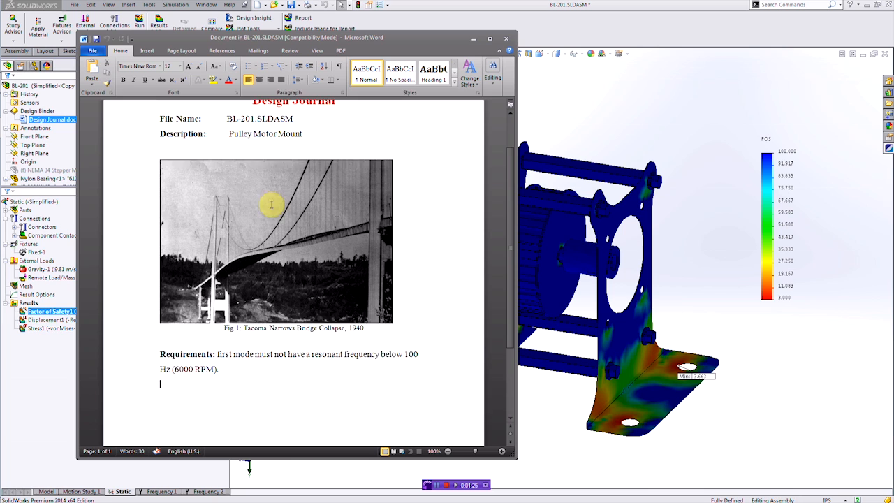
scroll(up, 3)
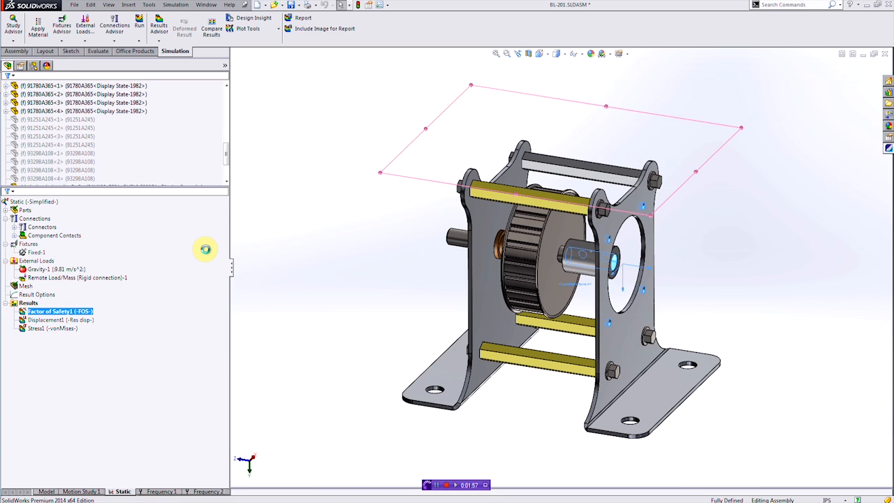
Step: Switch to Frequency 1 and review the Fixed-1 fixture definition
click(161, 491)
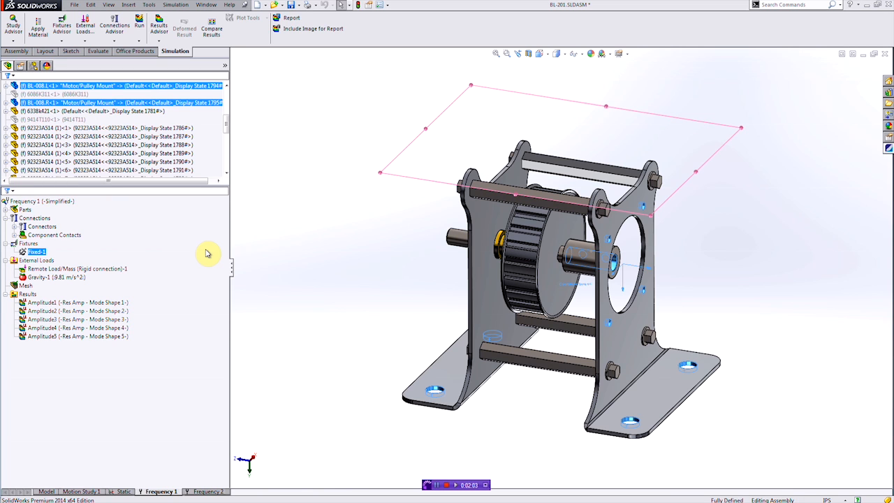
right_click(36, 252)
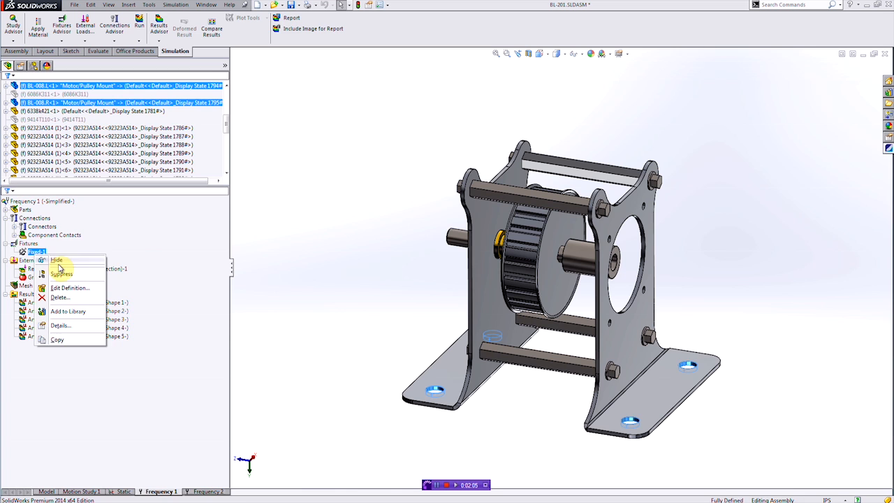
click(69, 287)
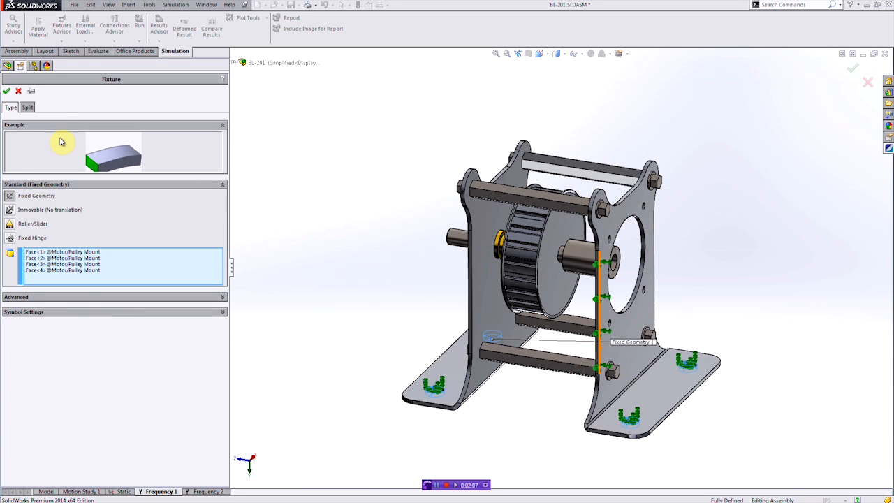
click(7, 91)
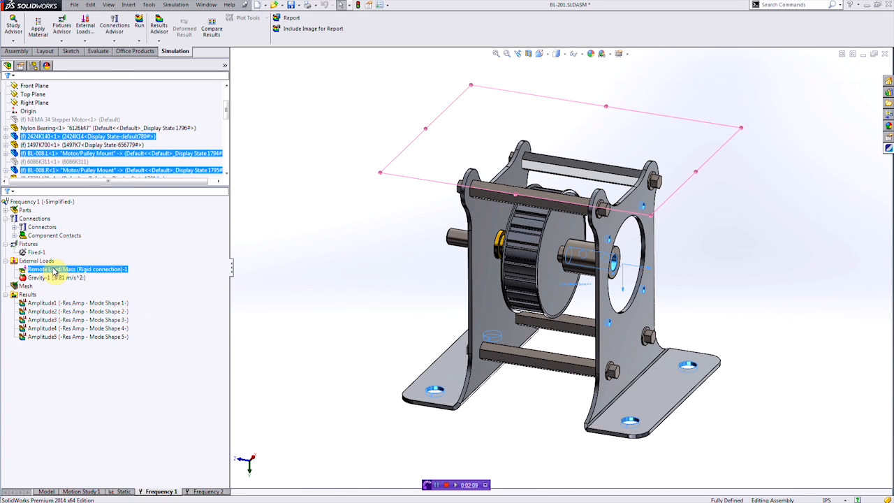
Step: Review the remote mass load, then list parts with their alloy steel and nylon materials
double_click(77, 269)
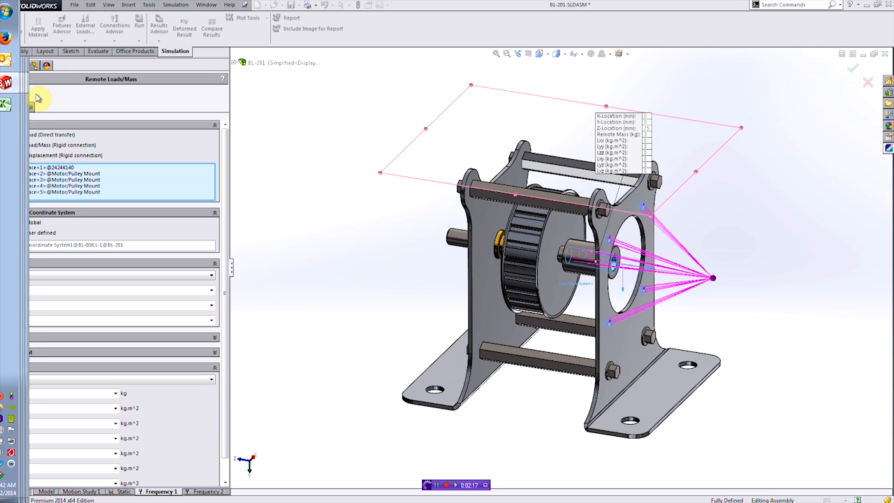
click(852, 68)
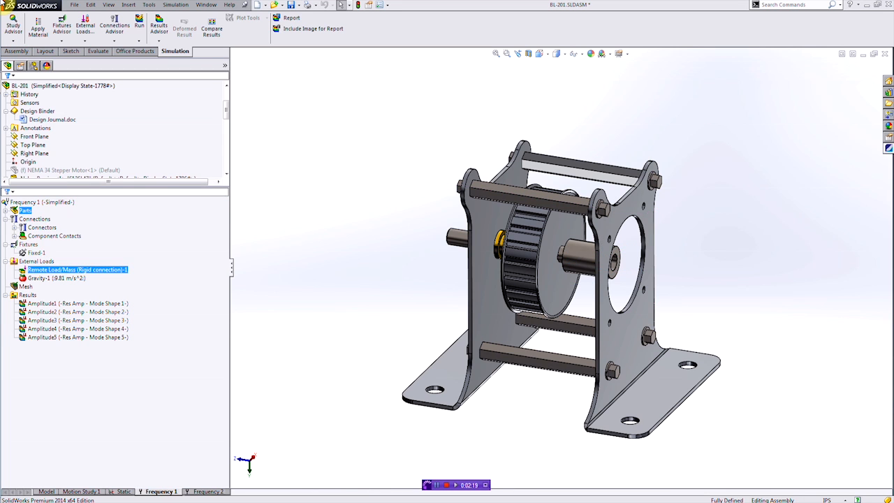
click(7, 210)
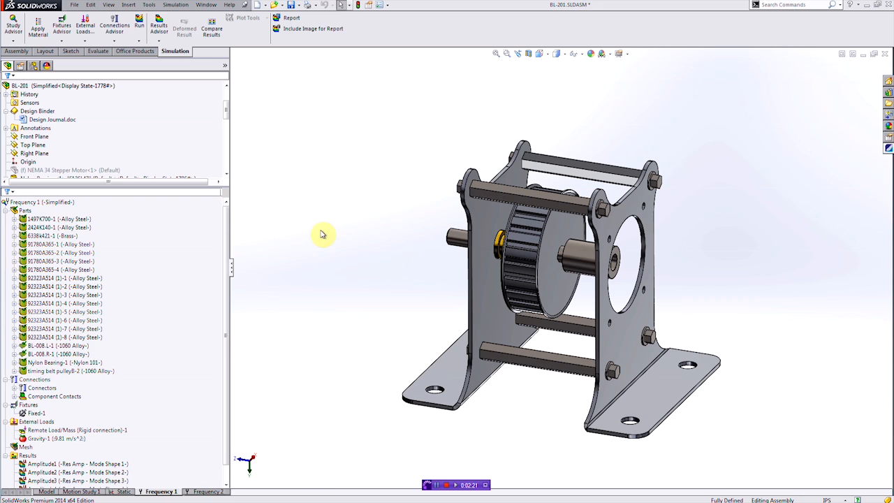
mouse_move(332, 236)
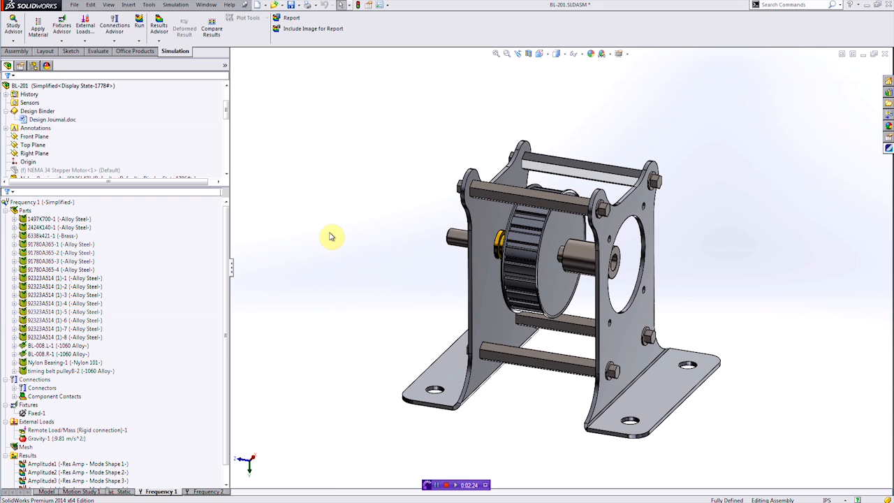
click(76, 430)
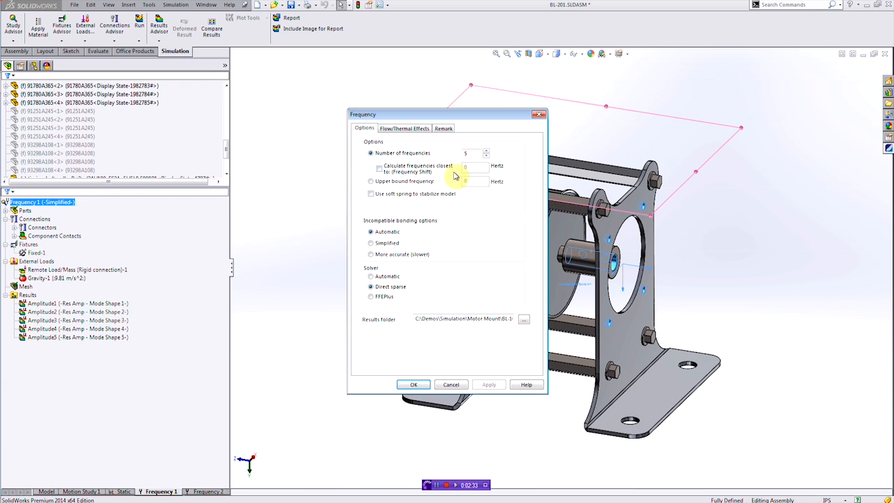
drag(447, 113, 223, 102)
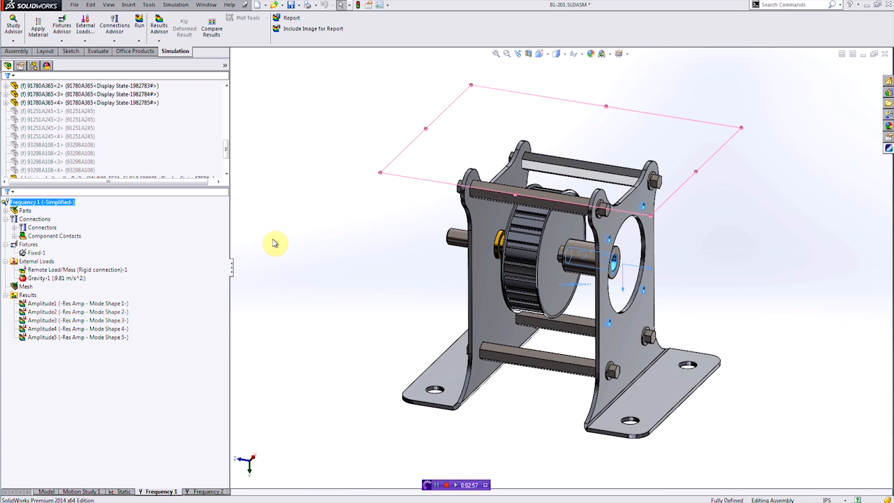
mouse_move(194, 75)
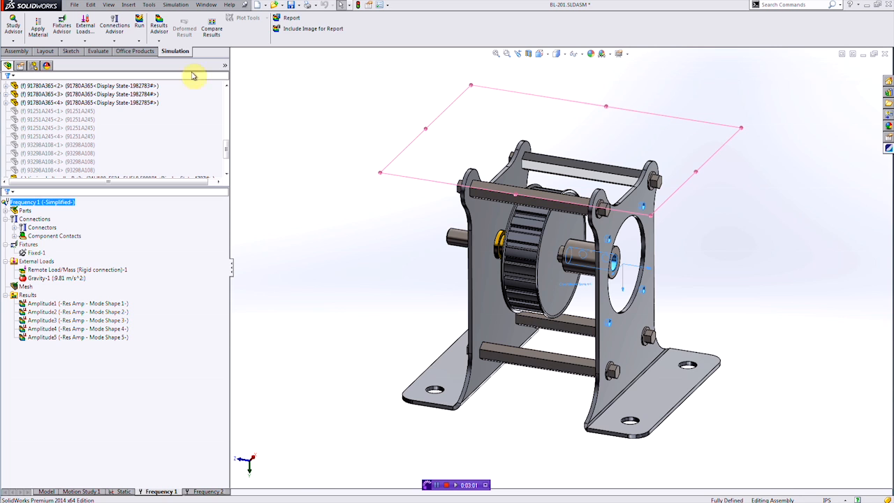
Step: Run the Frequency 1 study, giving a first mode near 93.6 Hz
click(139, 24)
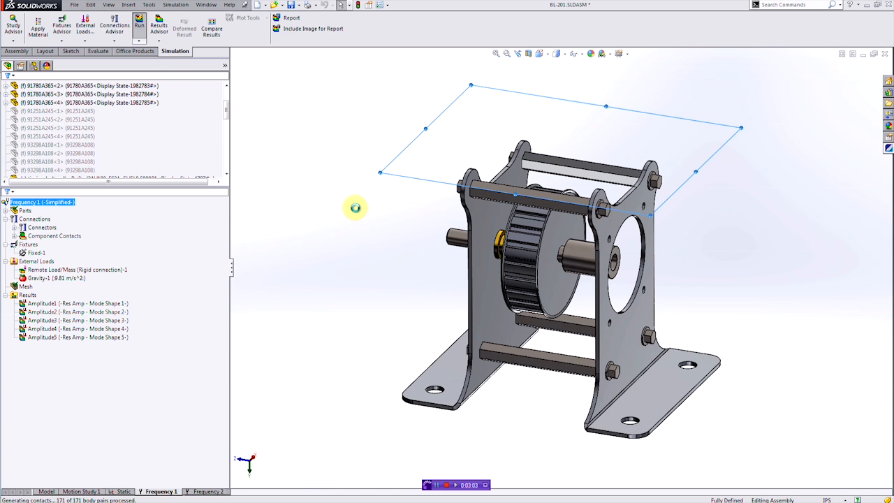
click(139, 24)
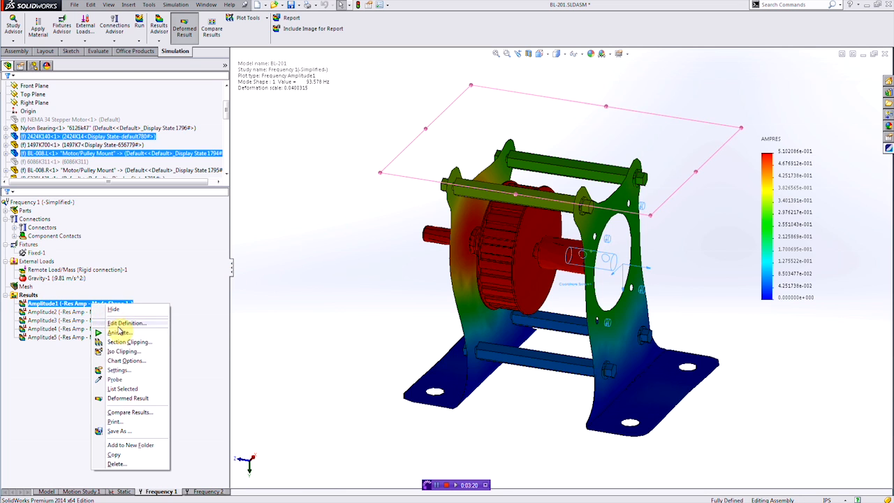
click(120, 332)
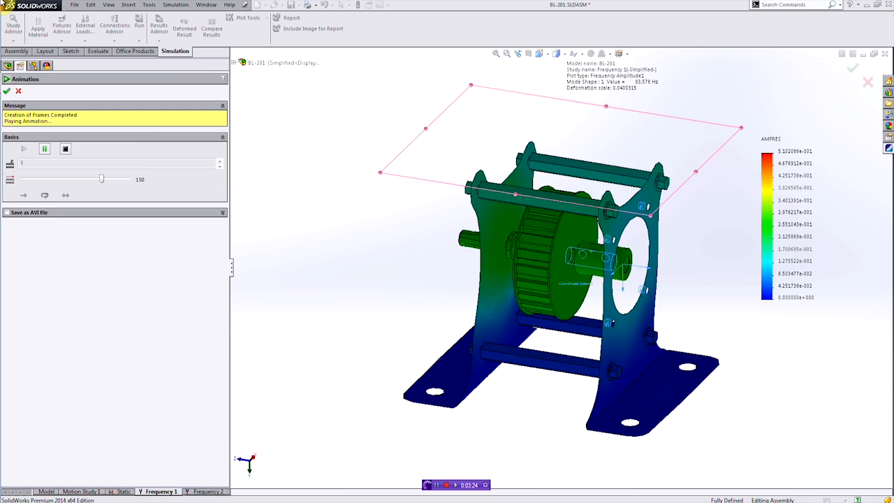
right_click(25, 295)
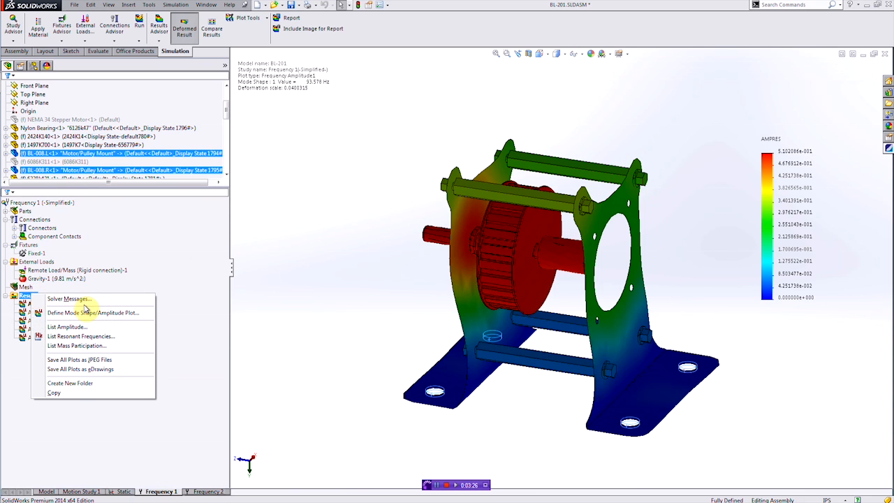
click(81, 336)
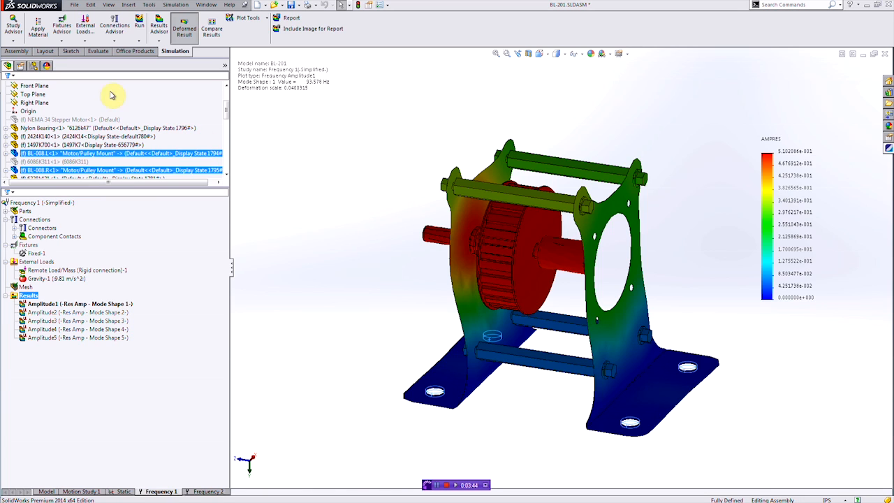
Step: Activate Frequency 2 on the Reinforced configuration and plot its 102.2 Hz first mode amplitude
click(208, 491)
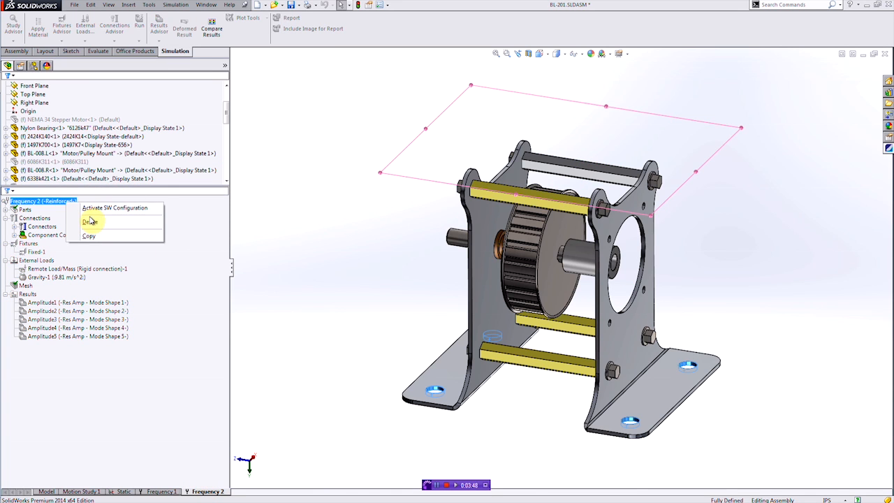
click(115, 207)
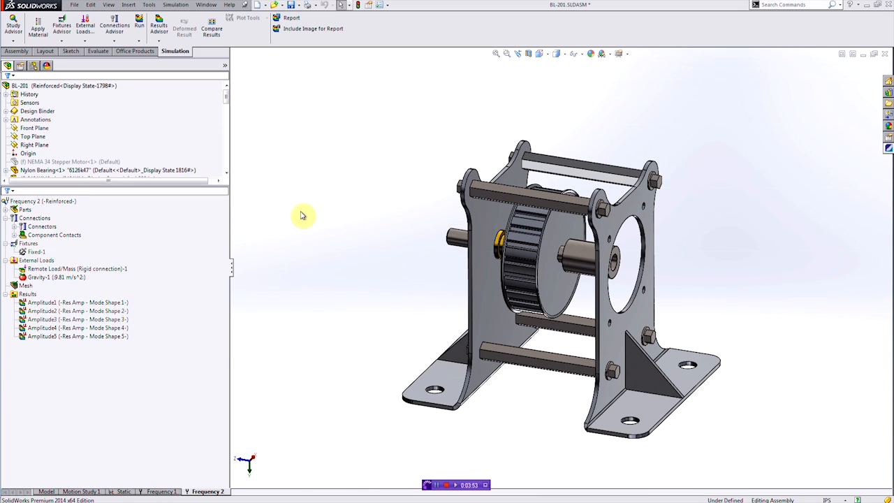
click(76, 302)
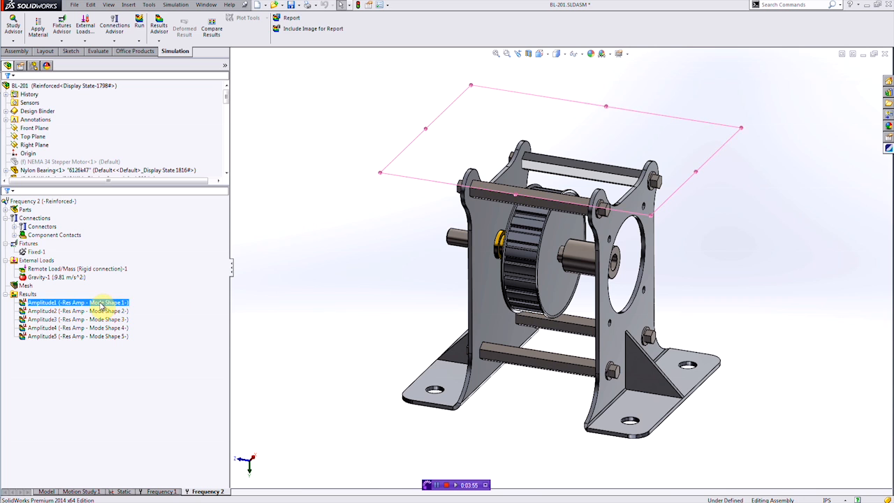
double_click(79, 301)
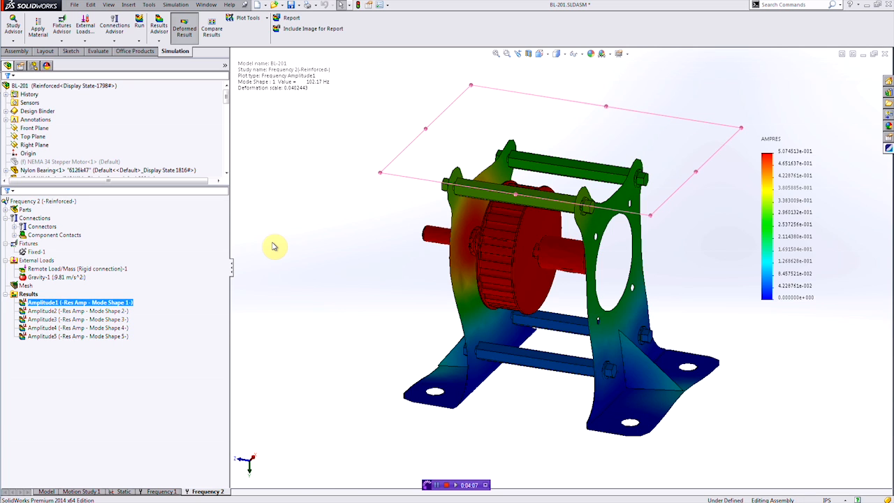
click(136, 51)
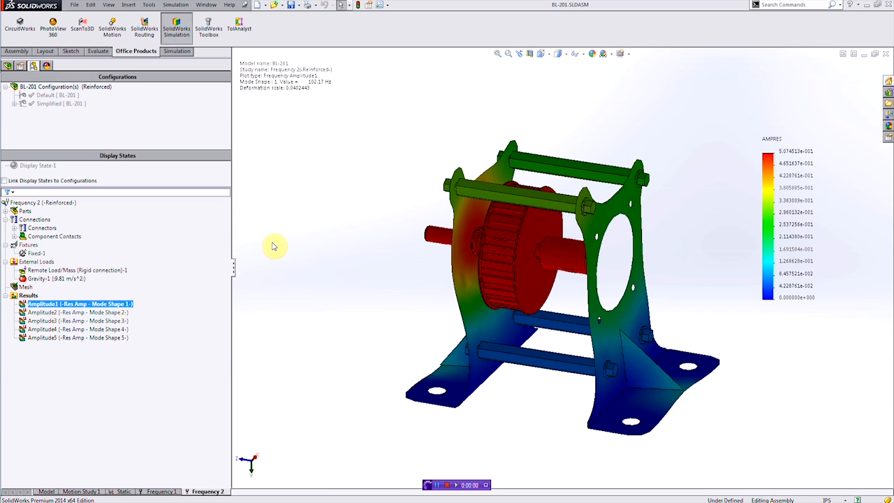